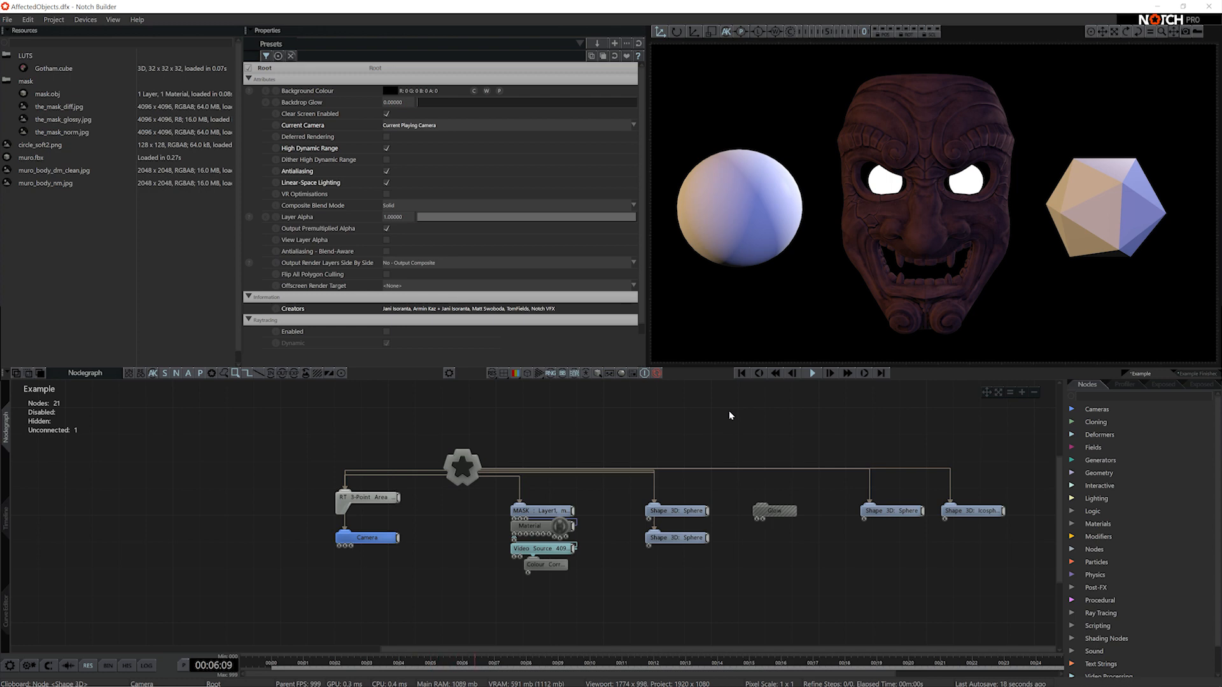
Activate the Glow node in the Nodegraph to make the mask, sphere and polyhedron glow
click(773, 510)
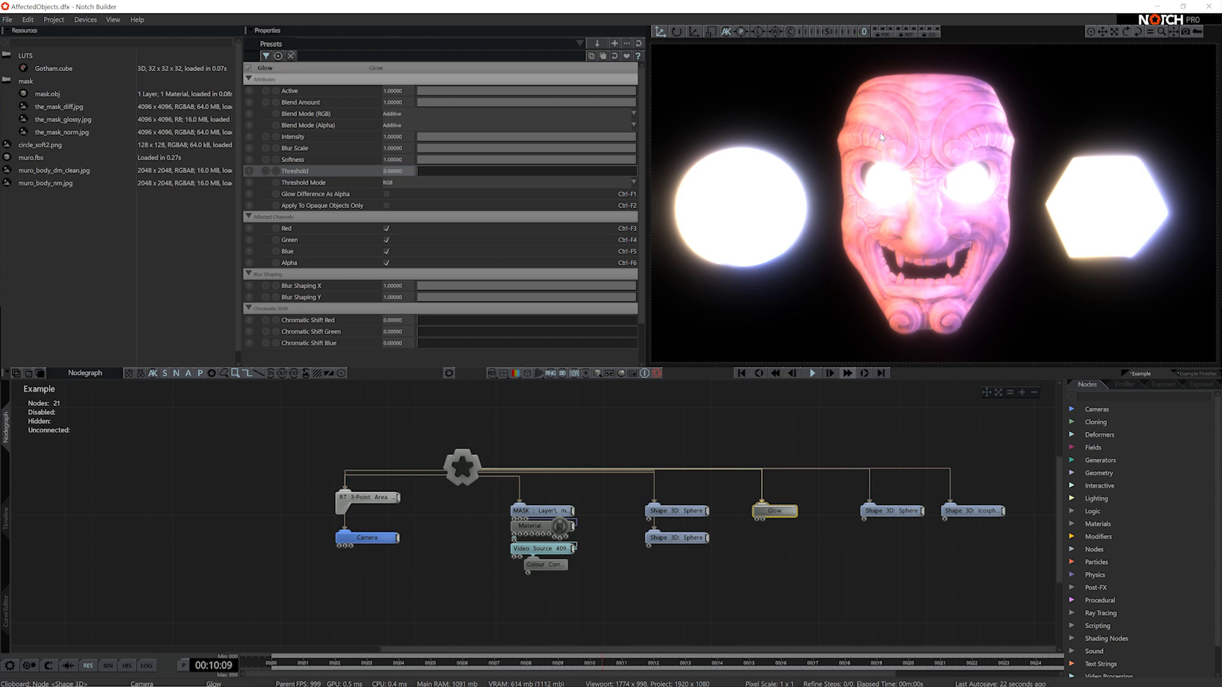
mouse_move(648, 276)
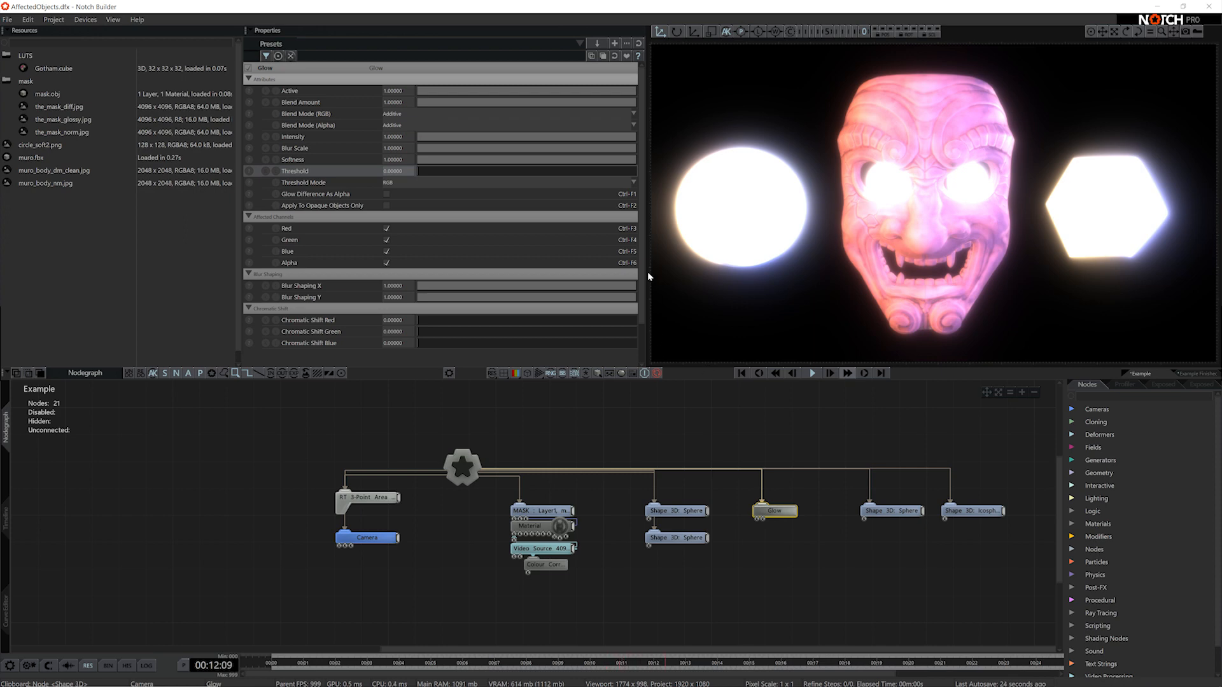
mouse_move(339, 179)
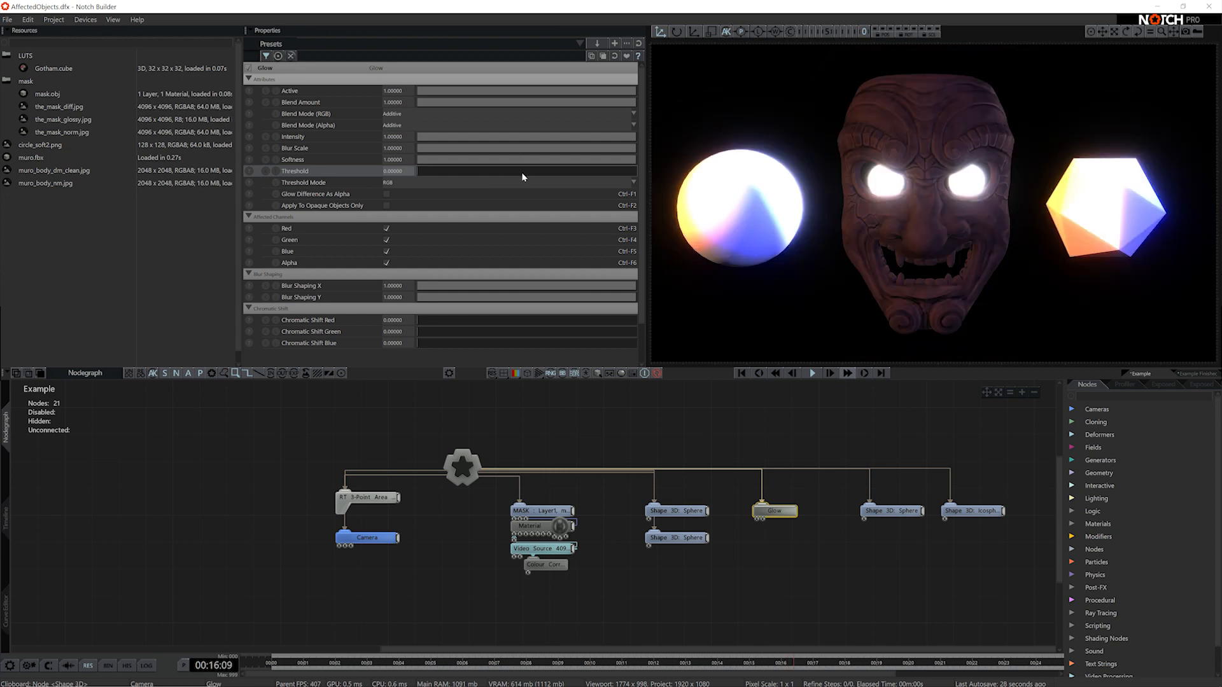
Drag the Glow Threshold slider to roughly 0.479
drag(417, 171, 521, 170)
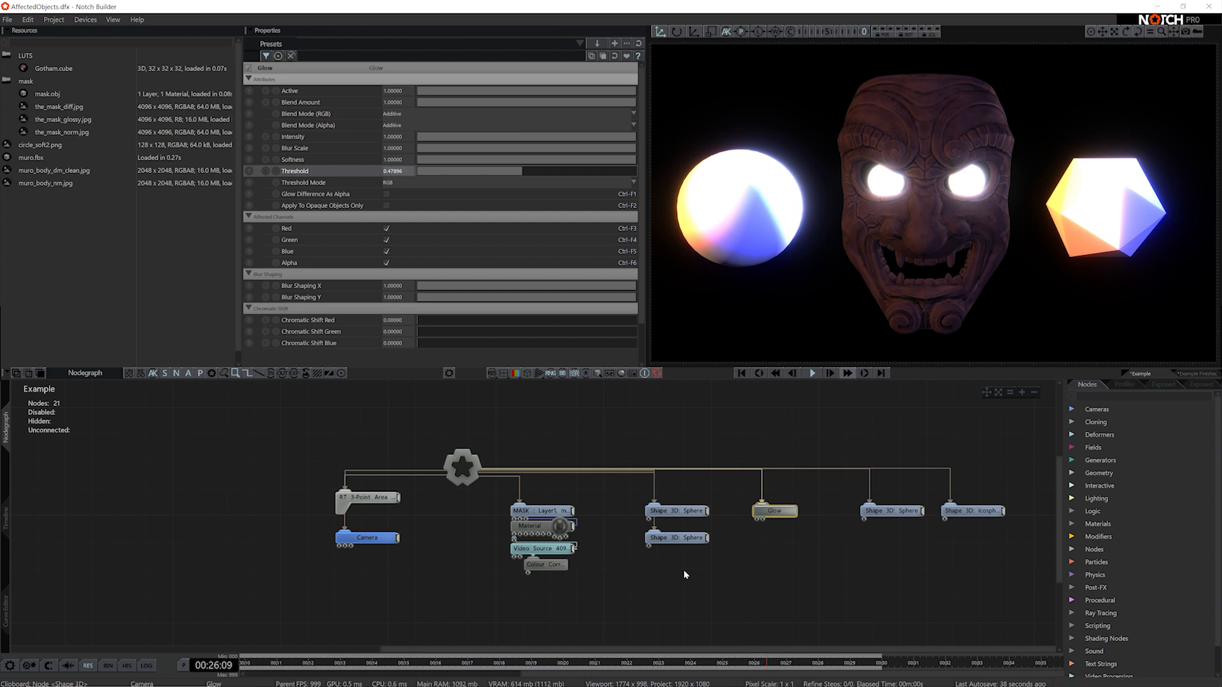
Connect both sphere Shape 3D nodes to Glow's Affected Objects input and reselect Glow
click(676, 510)
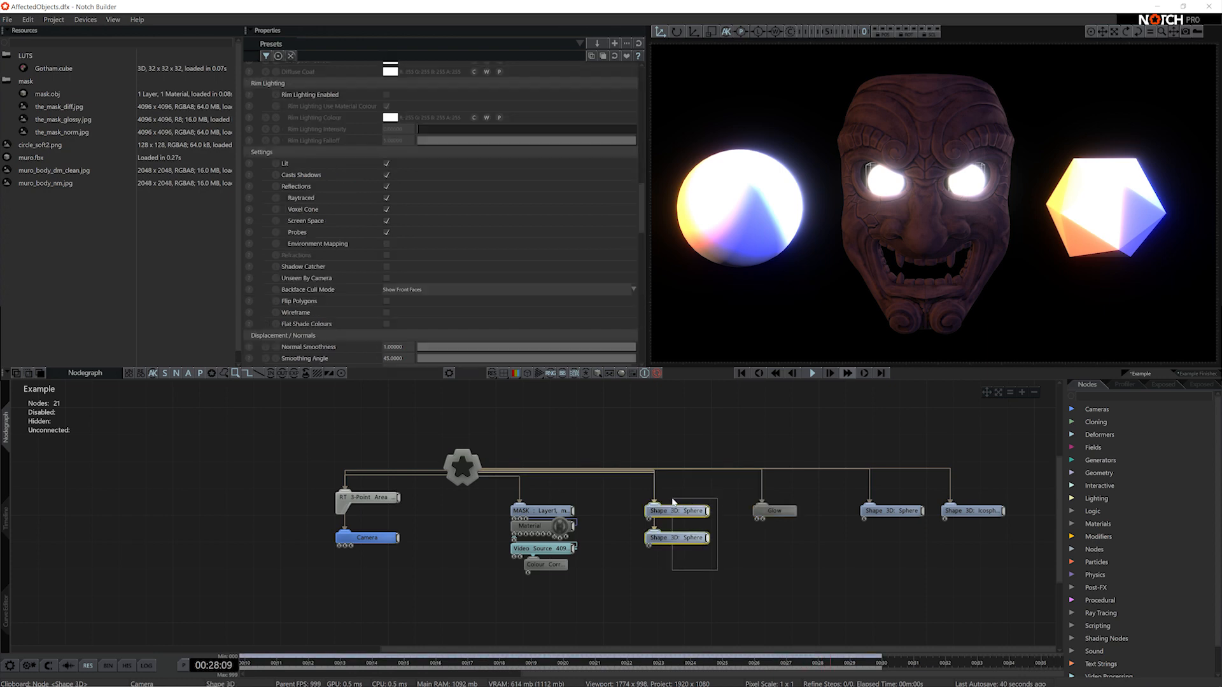
mouse_move(707, 512)
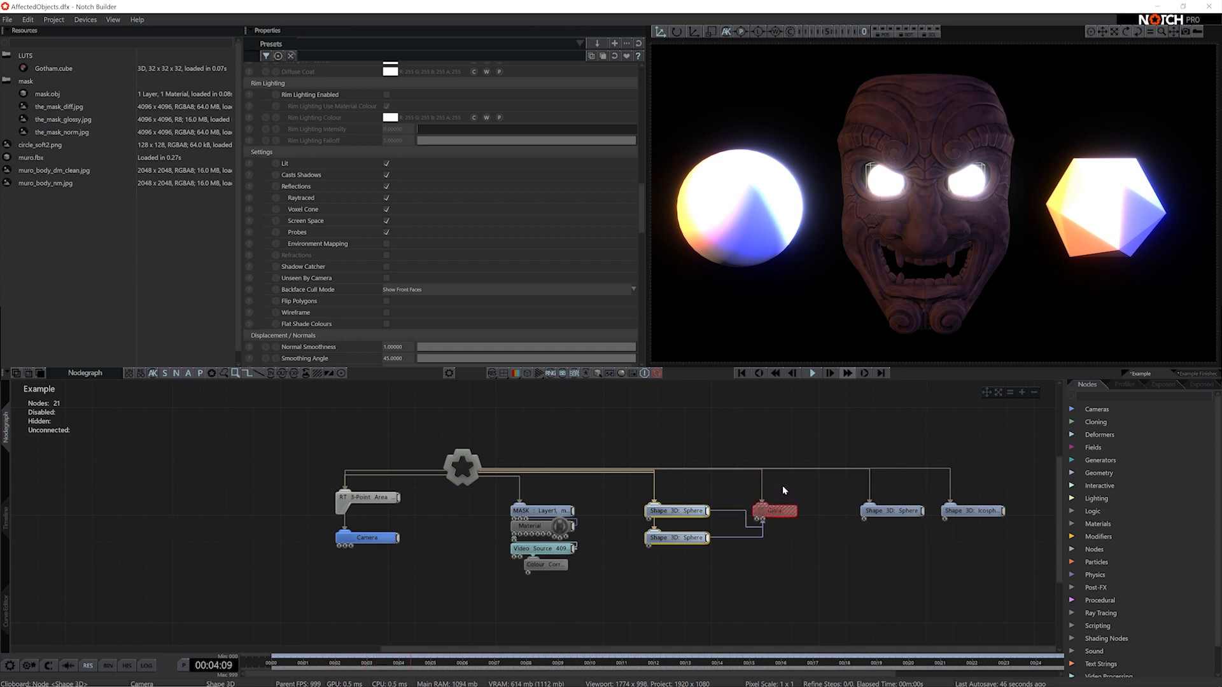
click(771, 510)
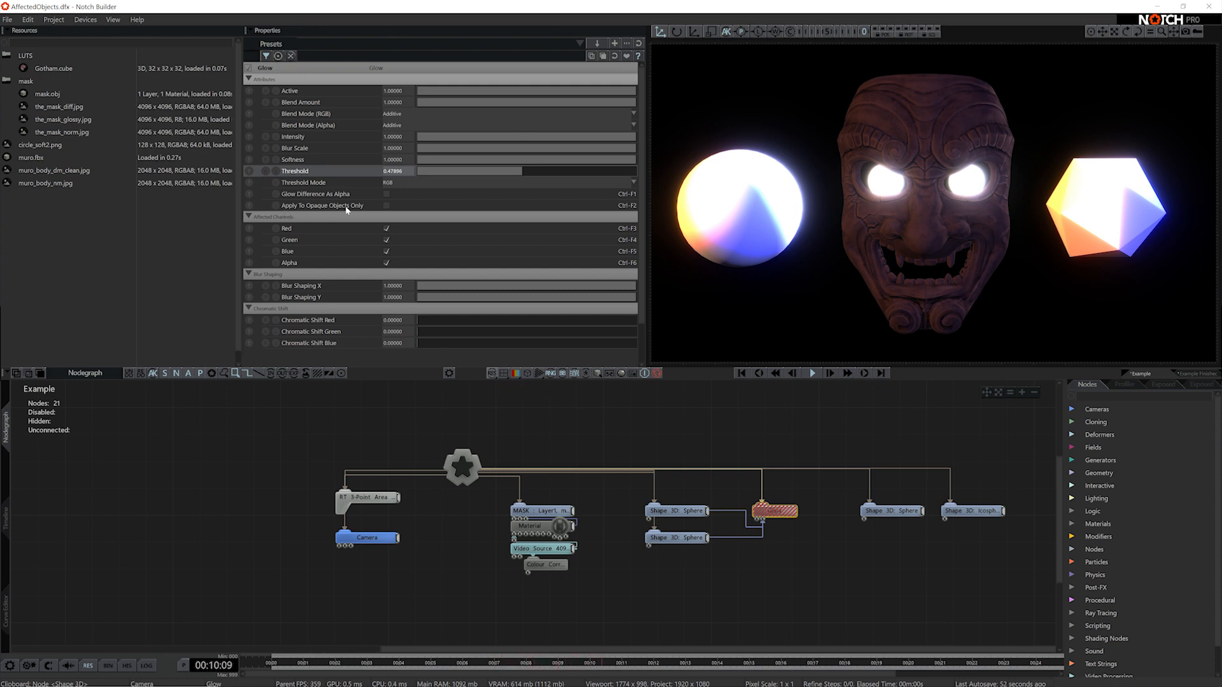
Enable Deferred Rendering on the Root node and return to the Glow settings
click(386, 204)
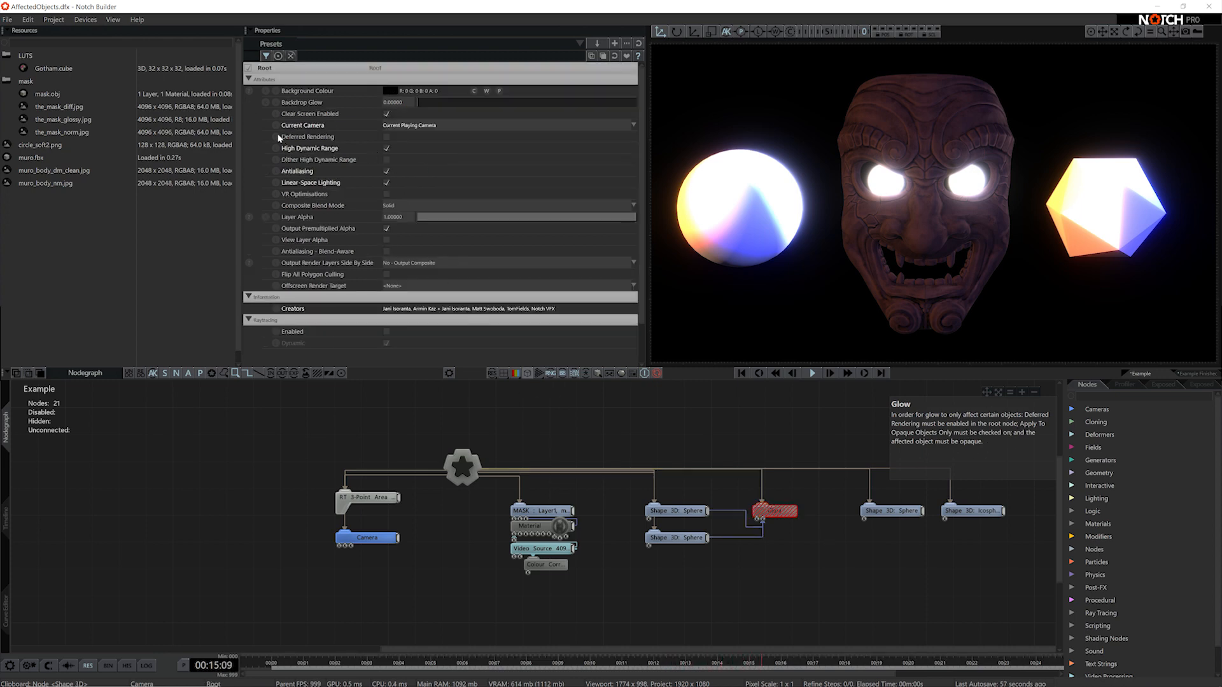
click(386, 136)
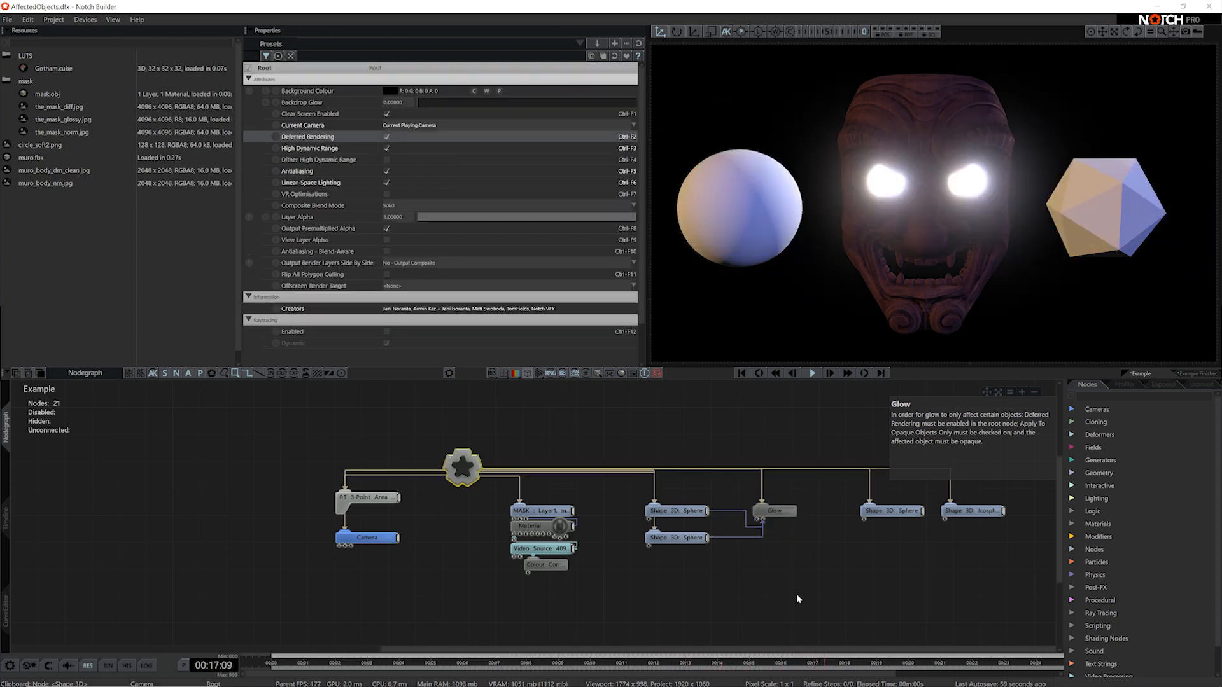
click(774, 510)
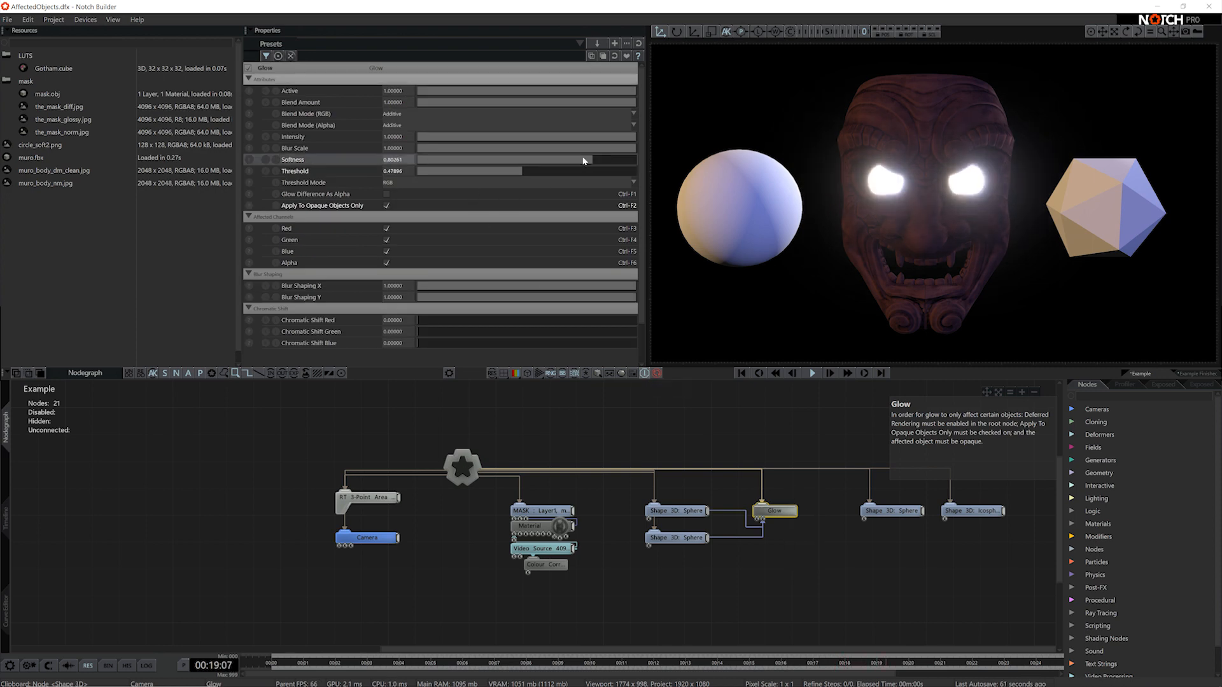